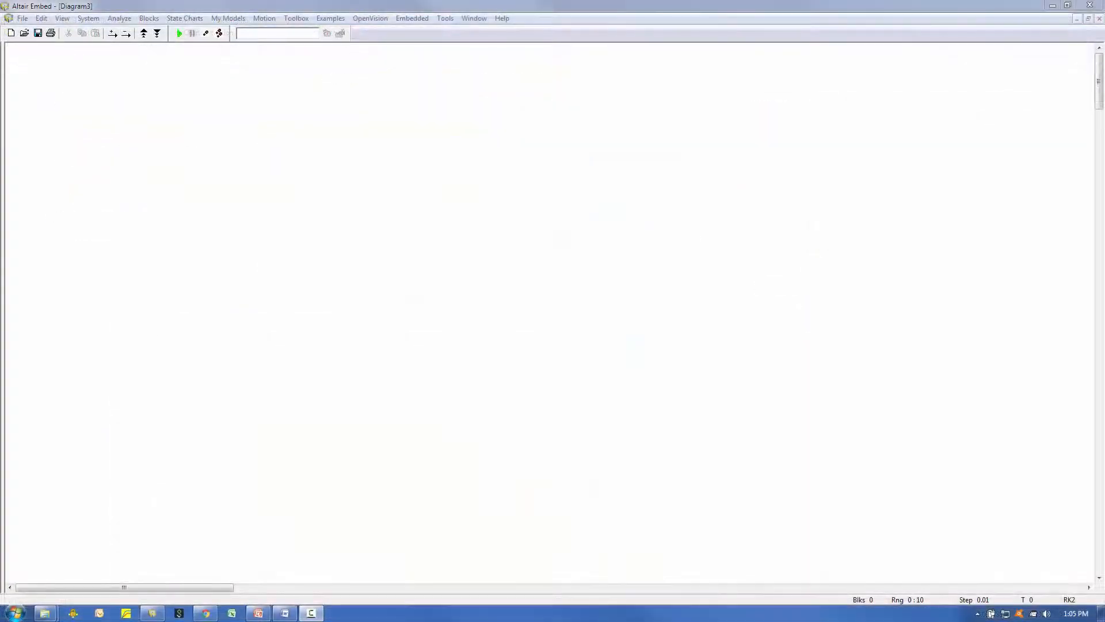
Review the System Properties simulation settings and keep the defaults.
click(89, 17)
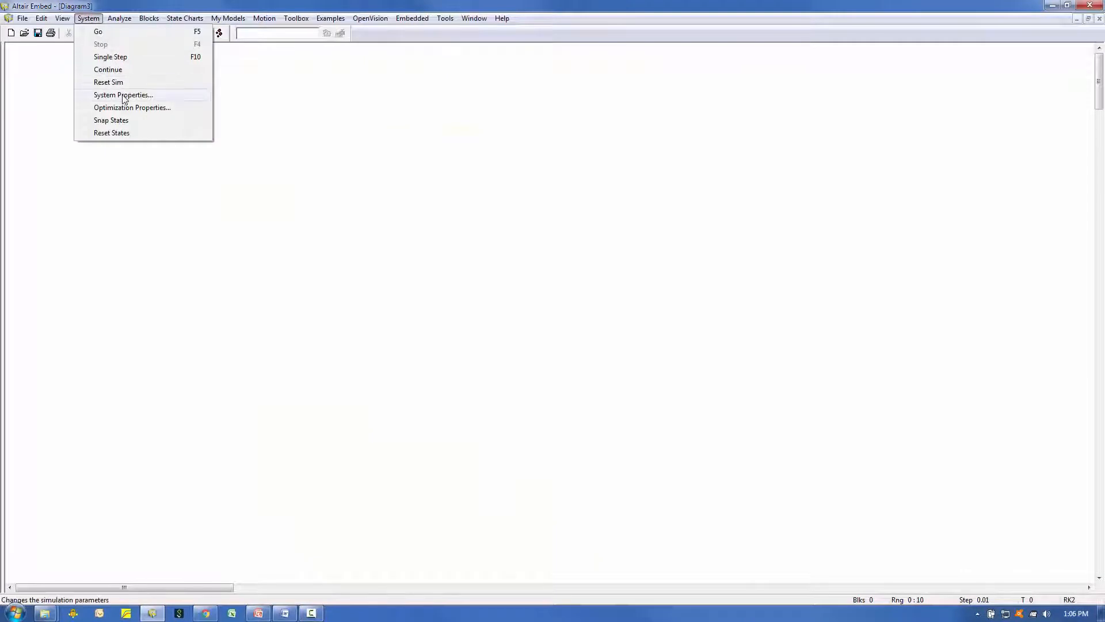
click(123, 94)
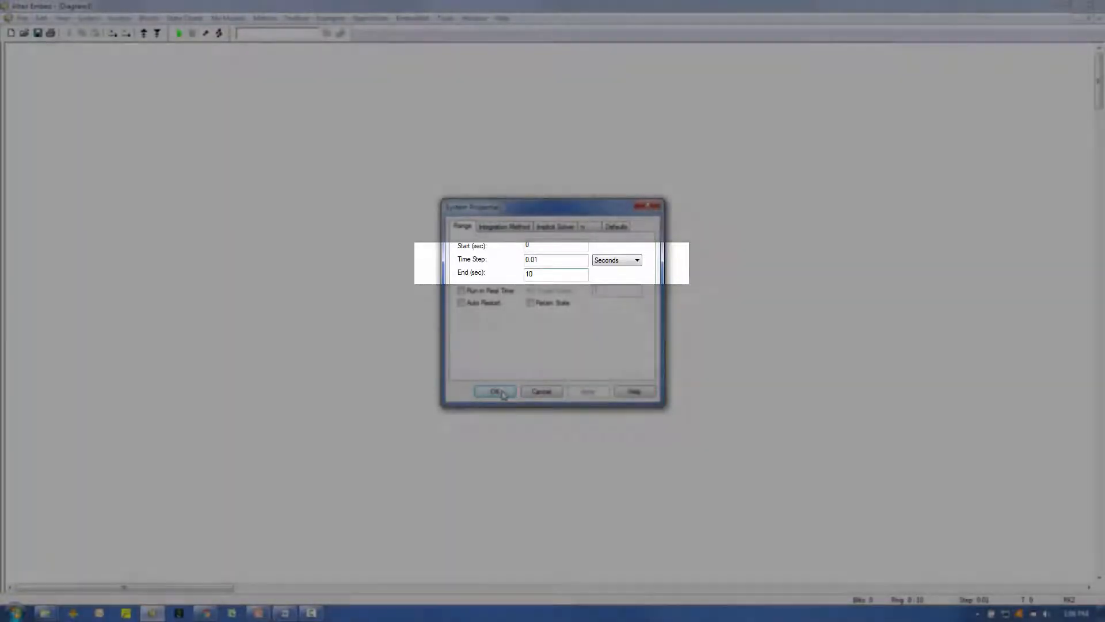
click(494, 391)
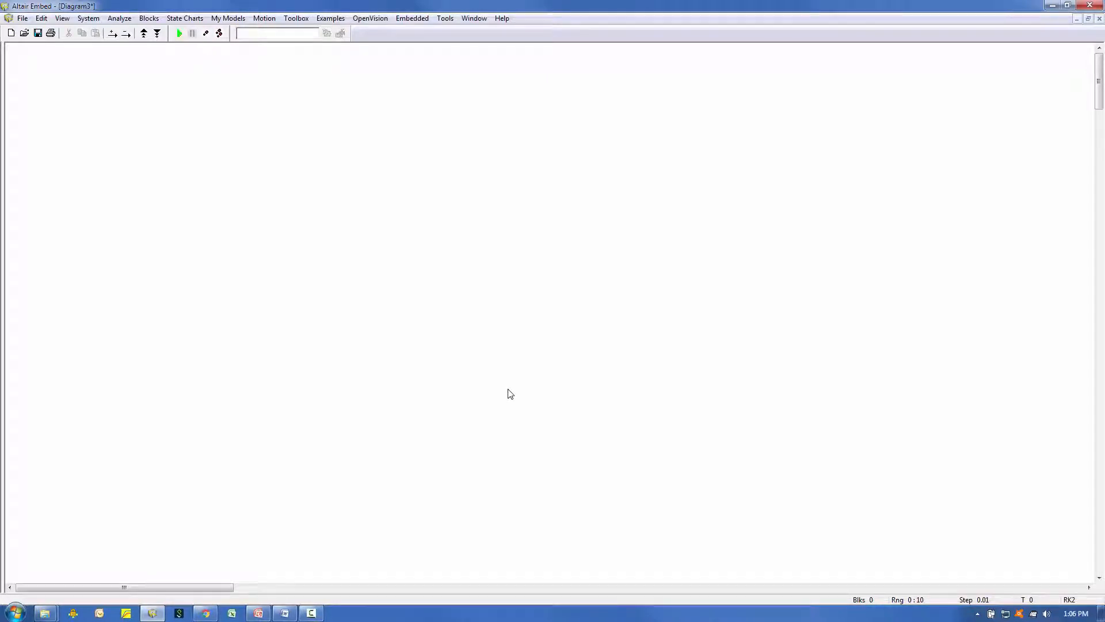
Place a sinusoid block from Signal Producer and set its frequency to 2*pi rad/sec.
click(148, 18)
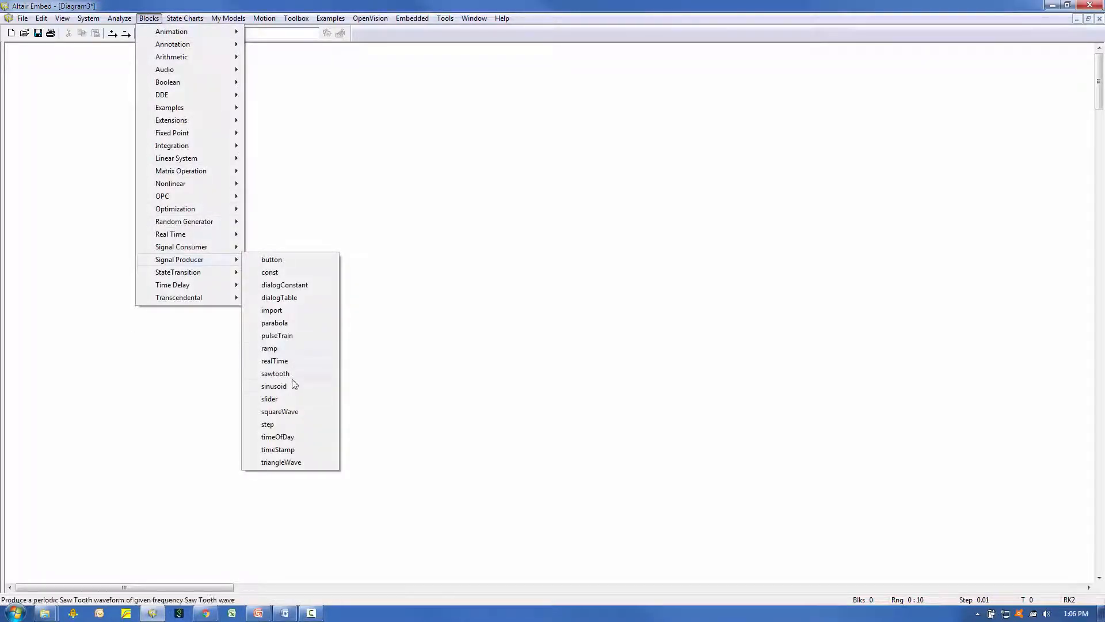
click(275, 373)
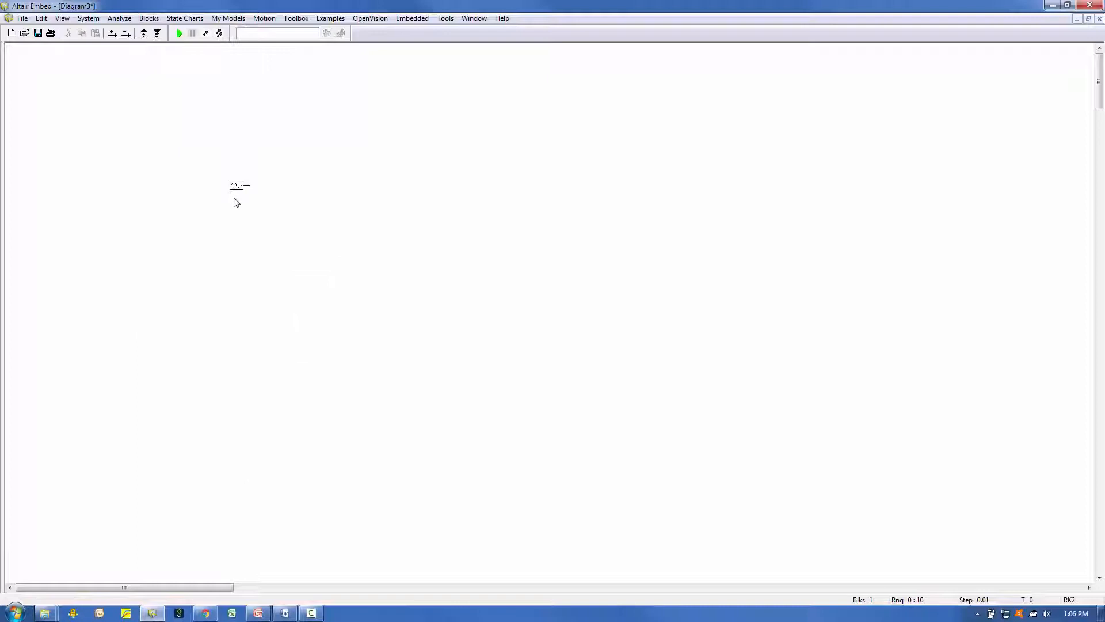
double_click(235, 184)
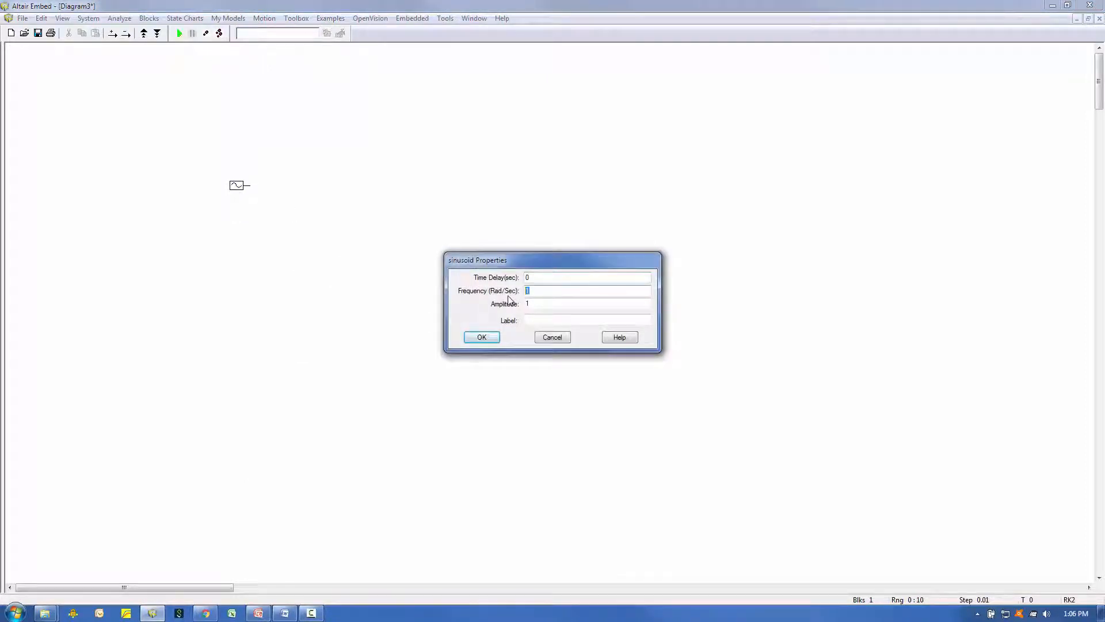
text(2*)
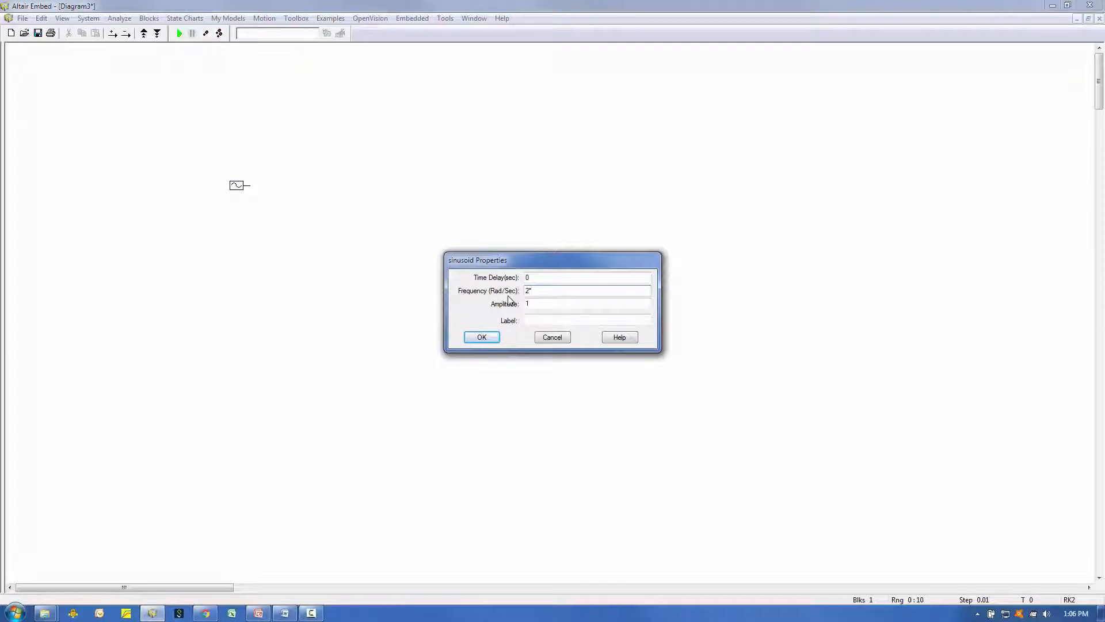
text(pi)
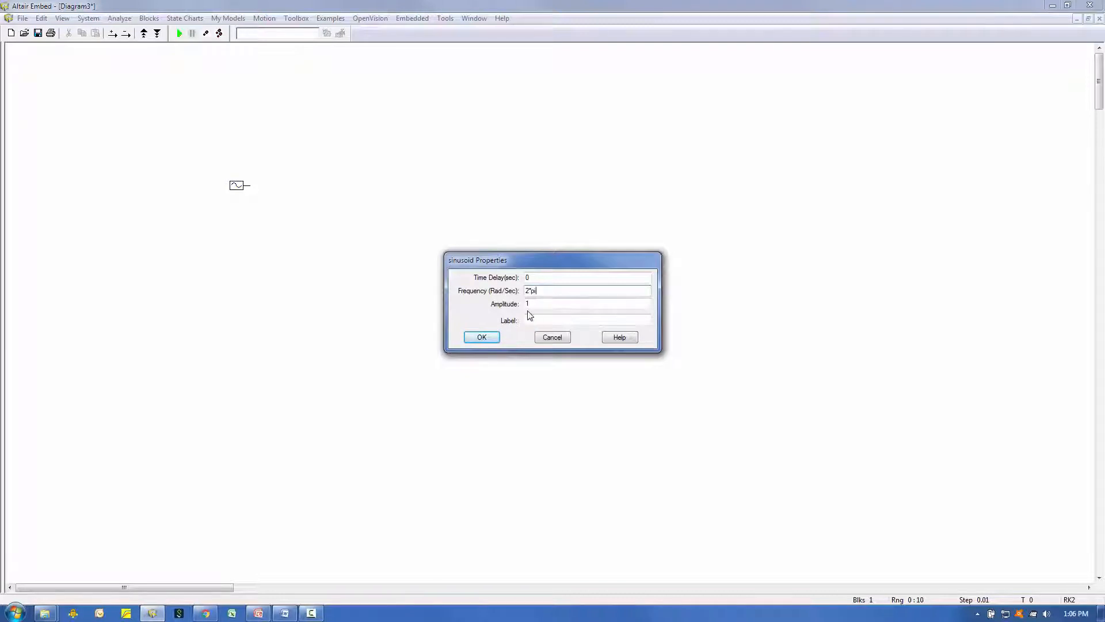
click(481, 337)
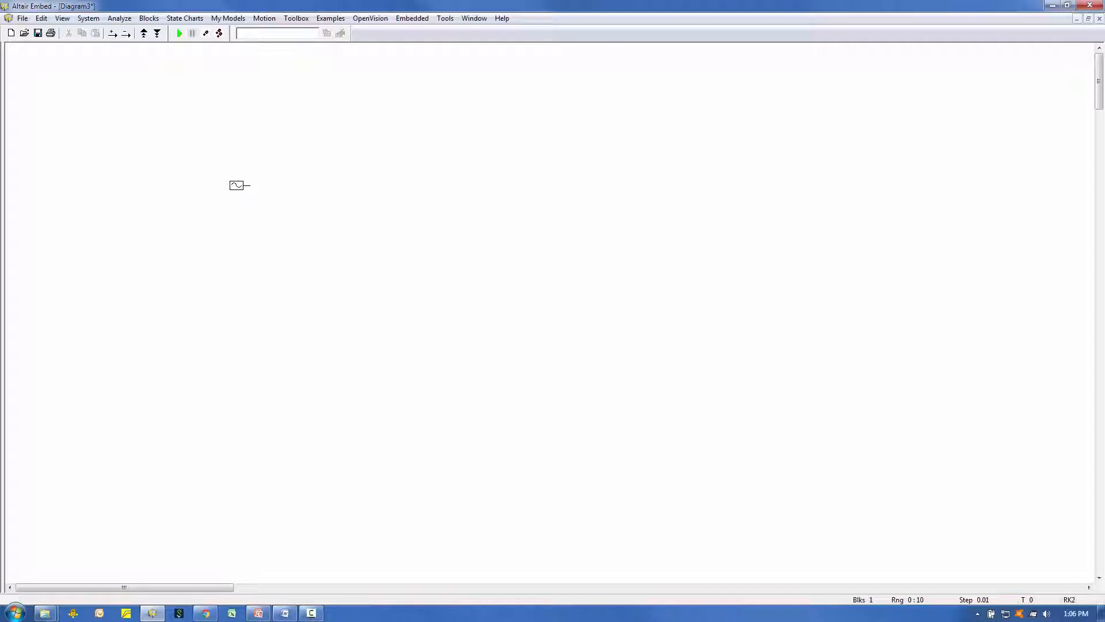
Bring up the Blocks library to choose a plot block from Signal Consumer.
click(149, 17)
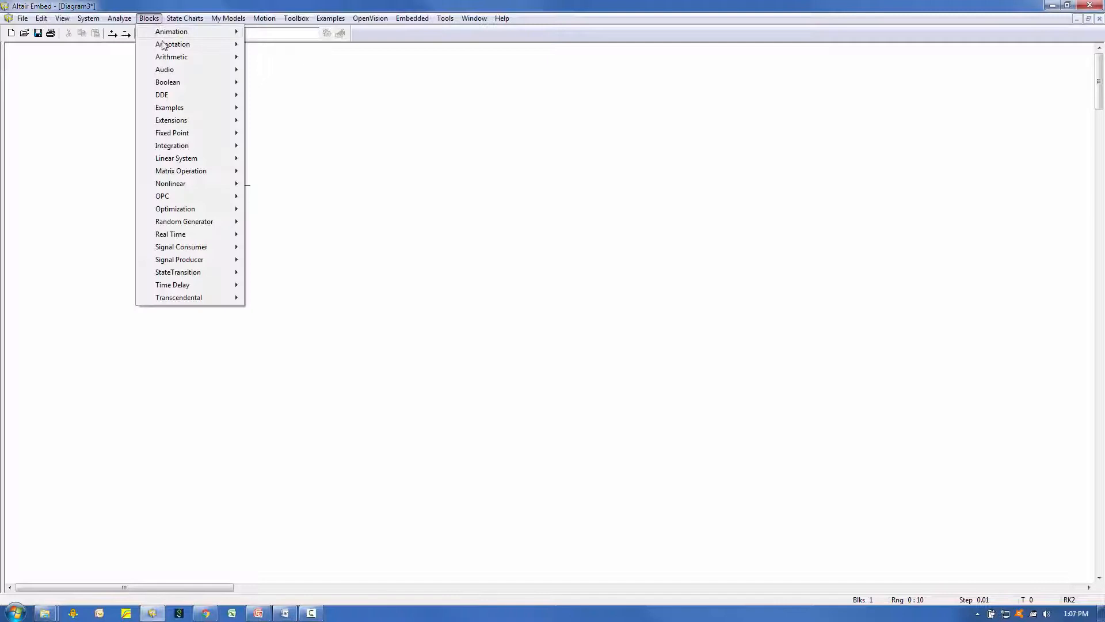
mouse_move(181, 247)
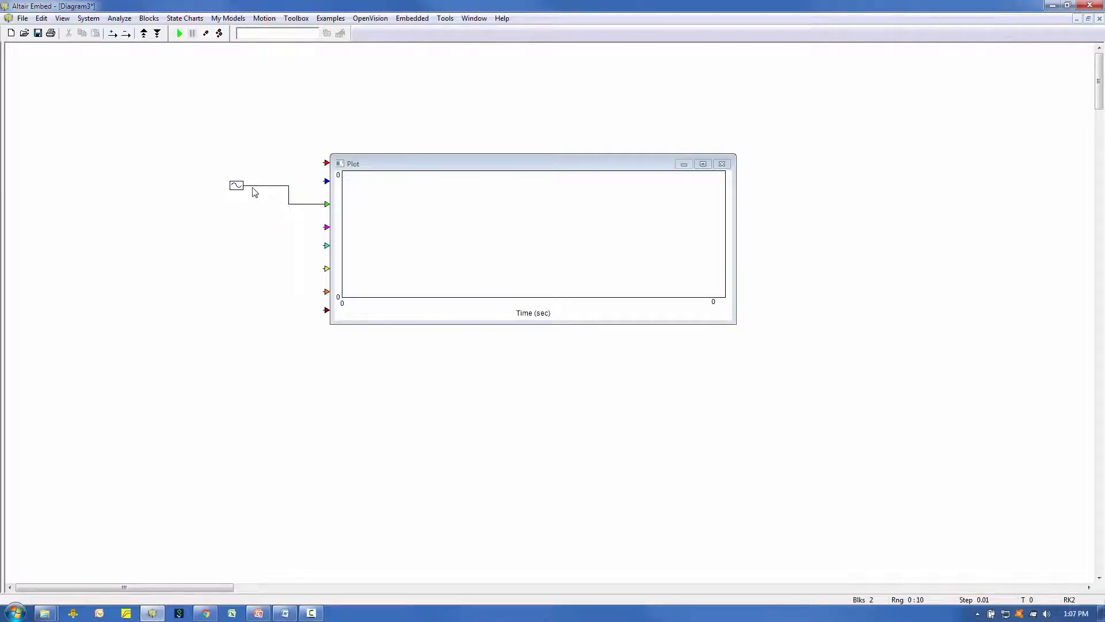
mouse_move(235, 186)
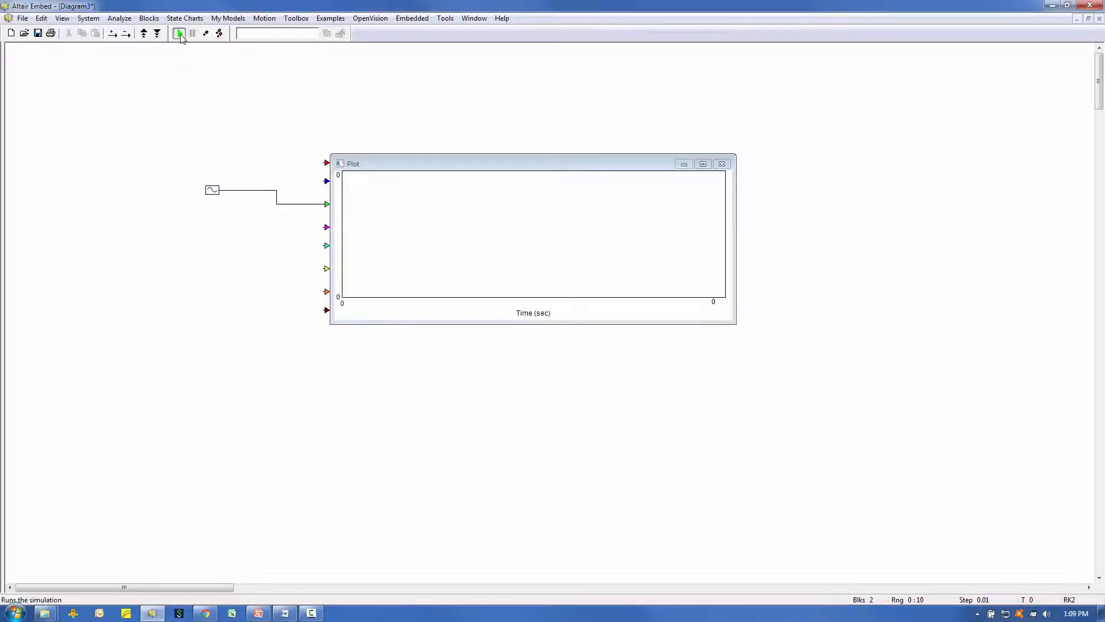
Run the simulation with Go so the plot draws ten sine cycles over 10 seconds.
click(180, 33)
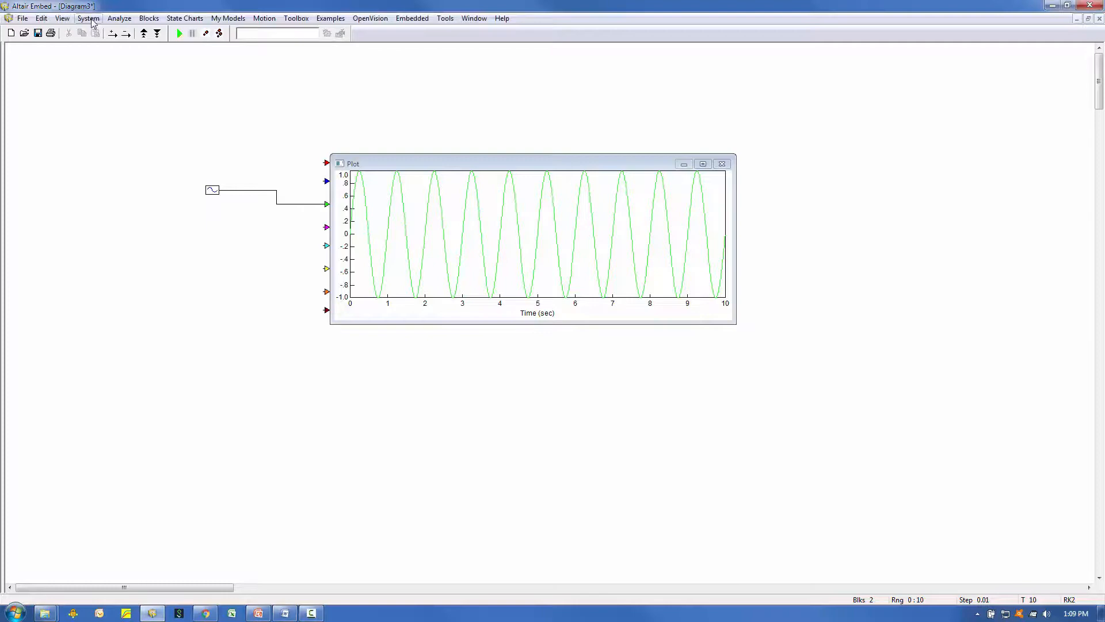
Enable Run in Real Time in System Properties and rerun the simulation at real speed.
click(89, 17)
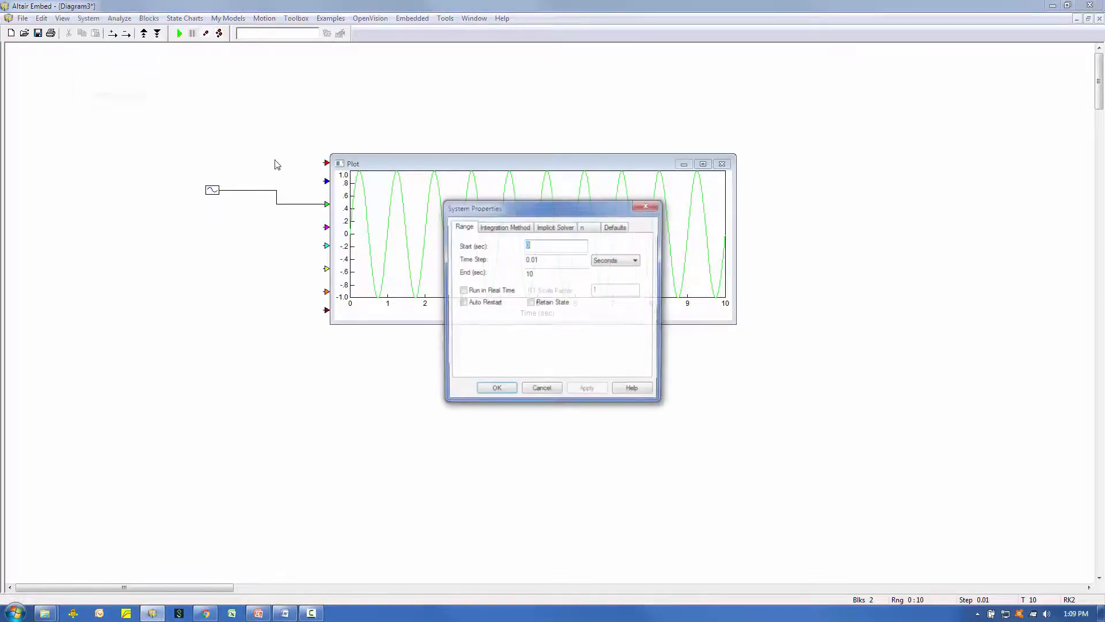
click(463, 290)
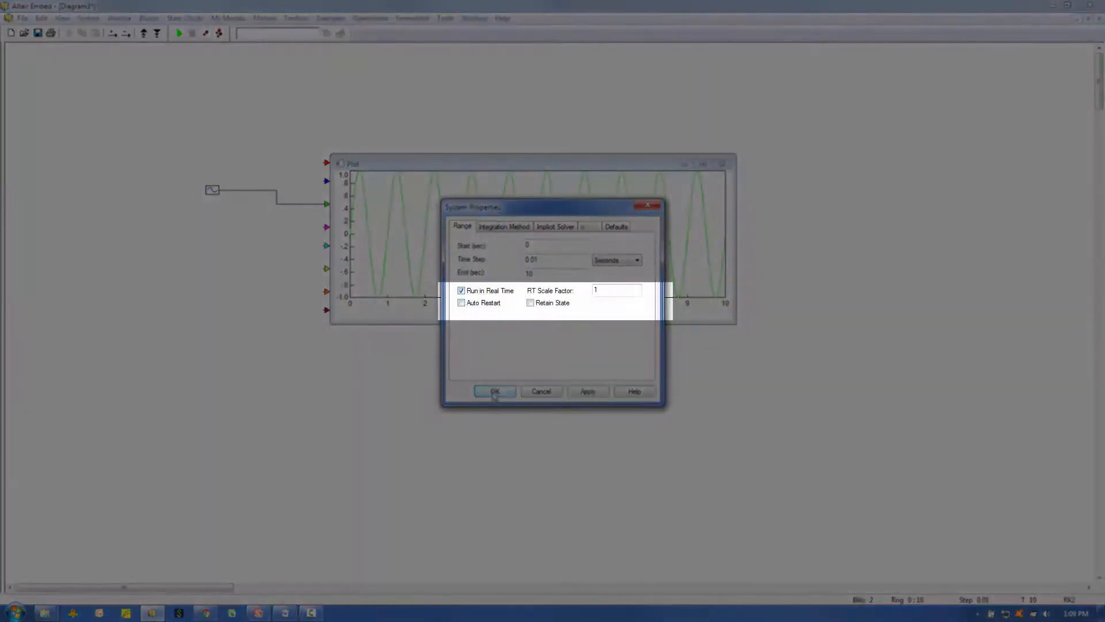
click(494, 392)
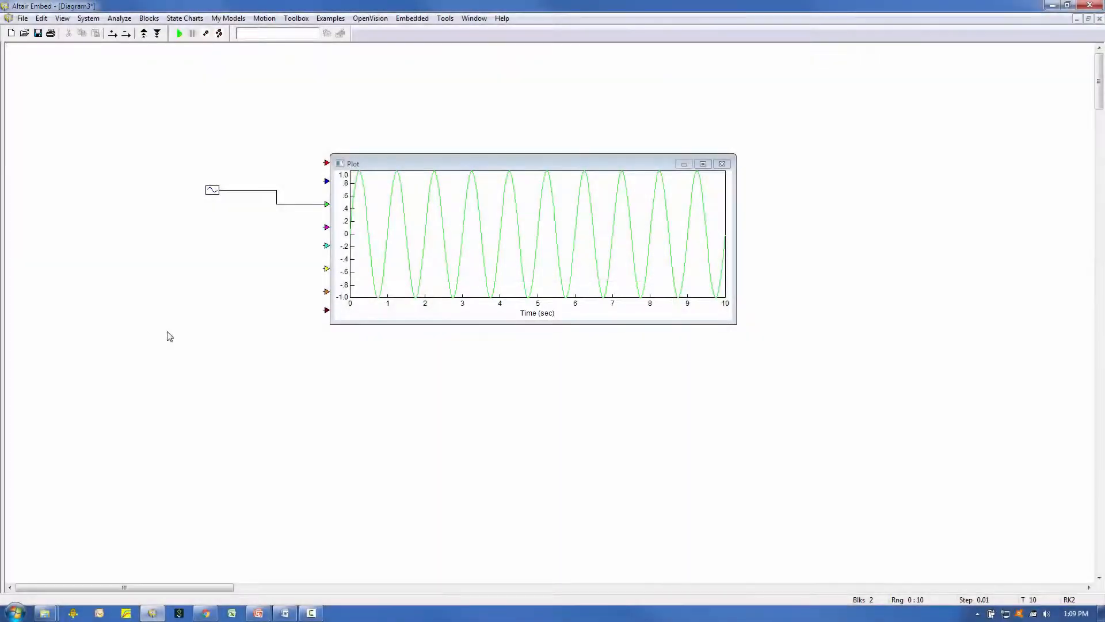
click(180, 33)
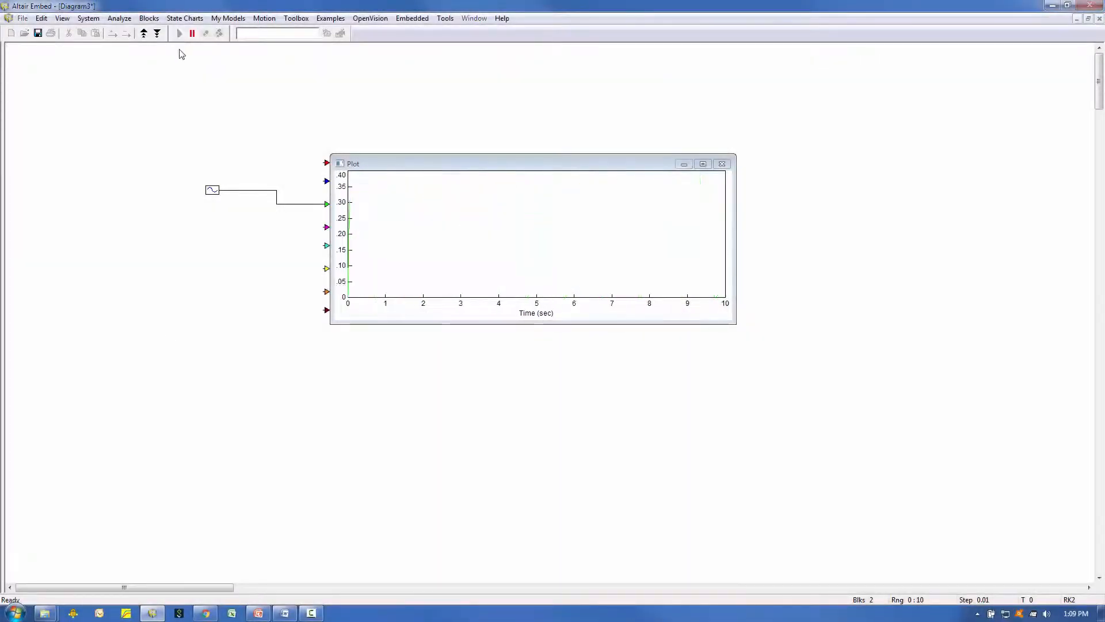
click(180, 34)
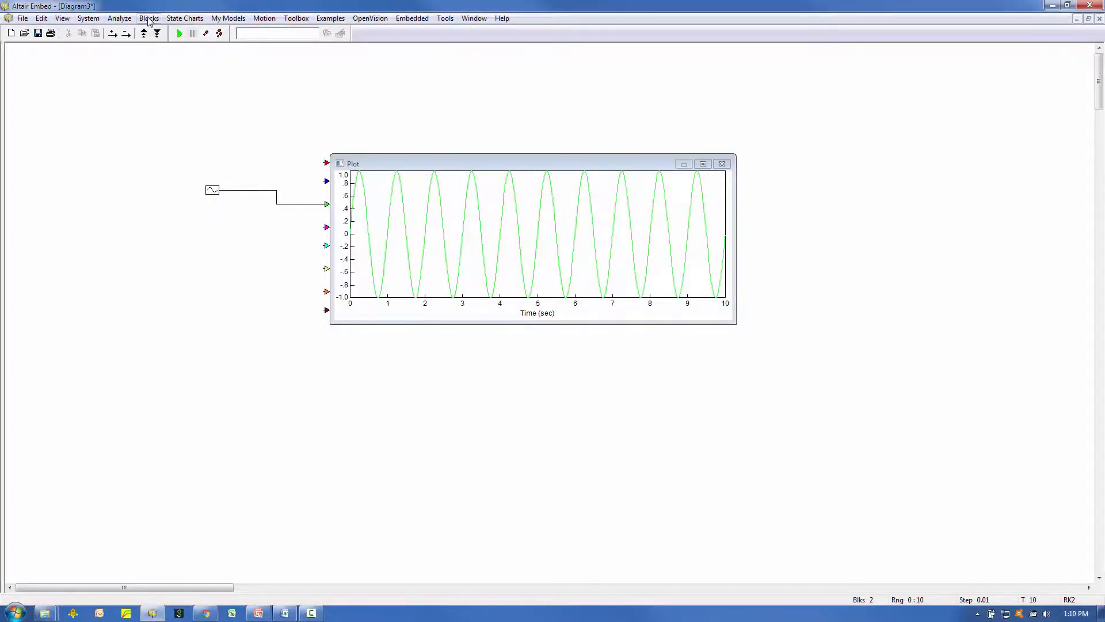
Add an integrator between the sinusoid and the plot's purple input and rerun.
click(148, 17)
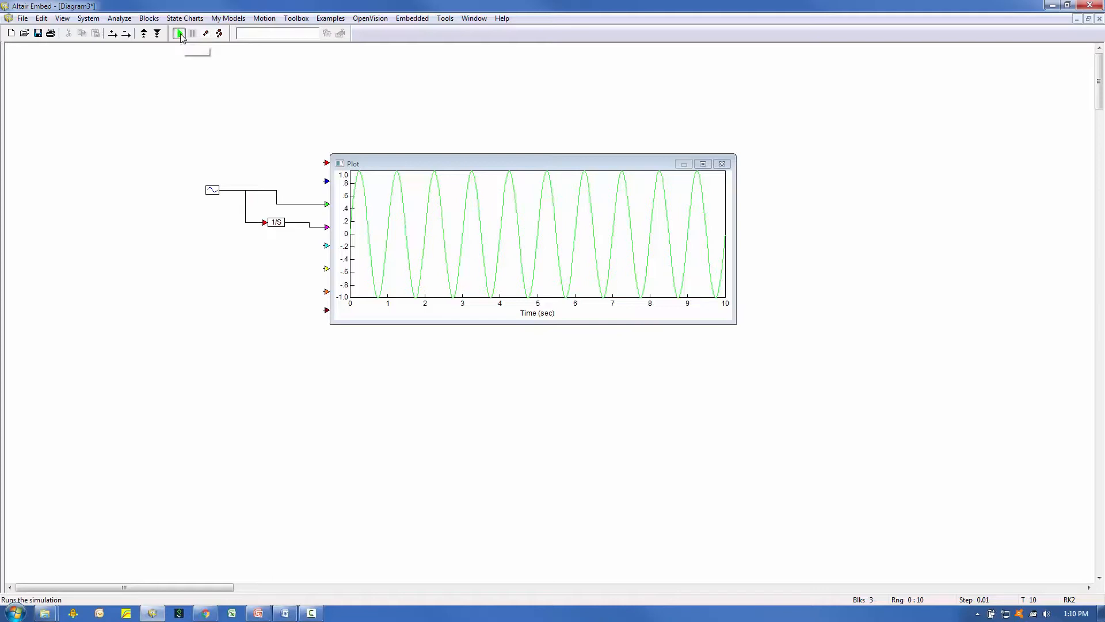
click(180, 33)
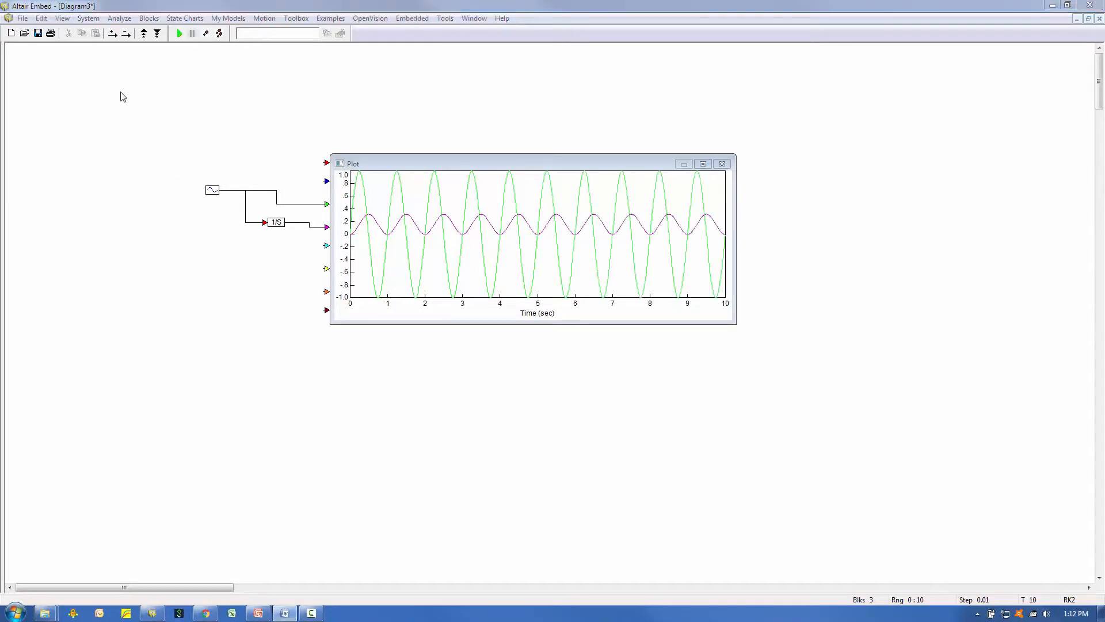
Enable Auto Restart in System Properties and run the simulation again.
click(89, 17)
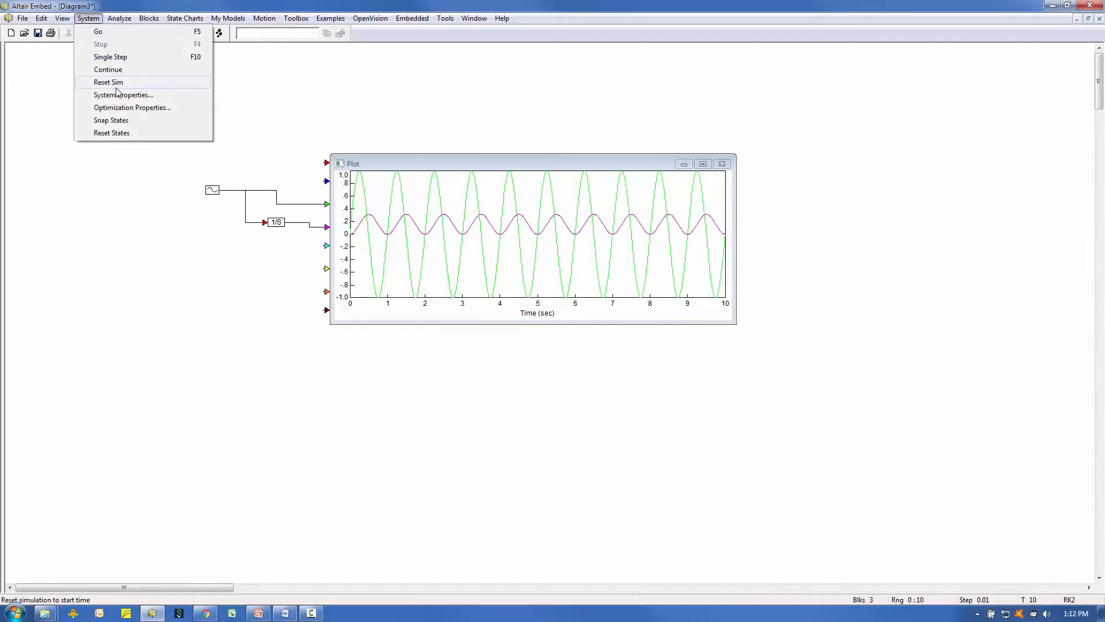
click(123, 94)
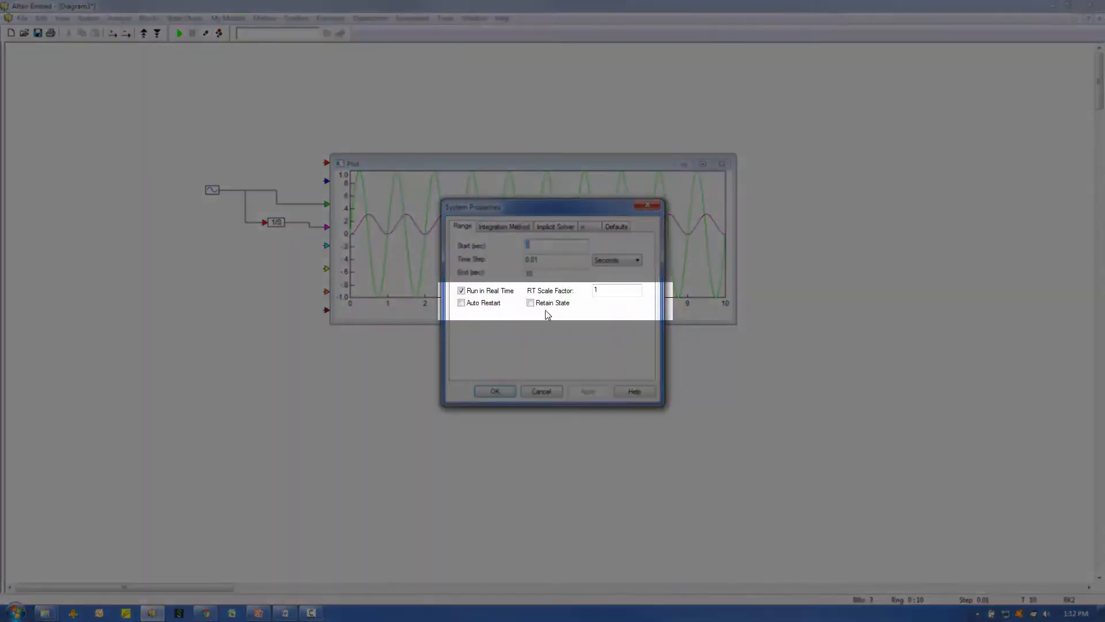
click(461, 303)
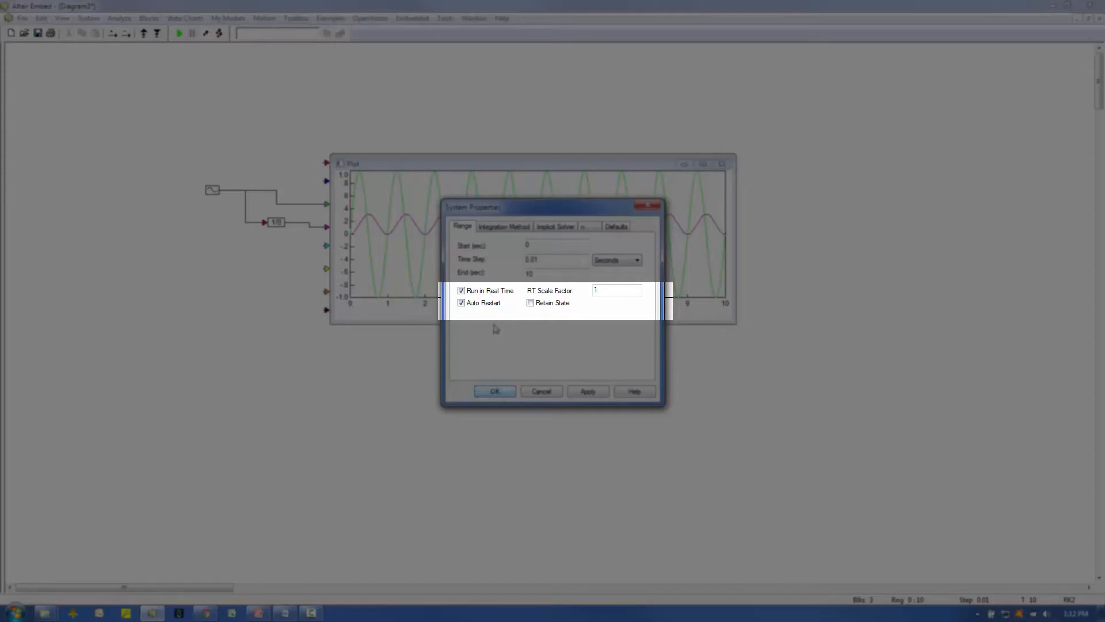
click(462, 290)
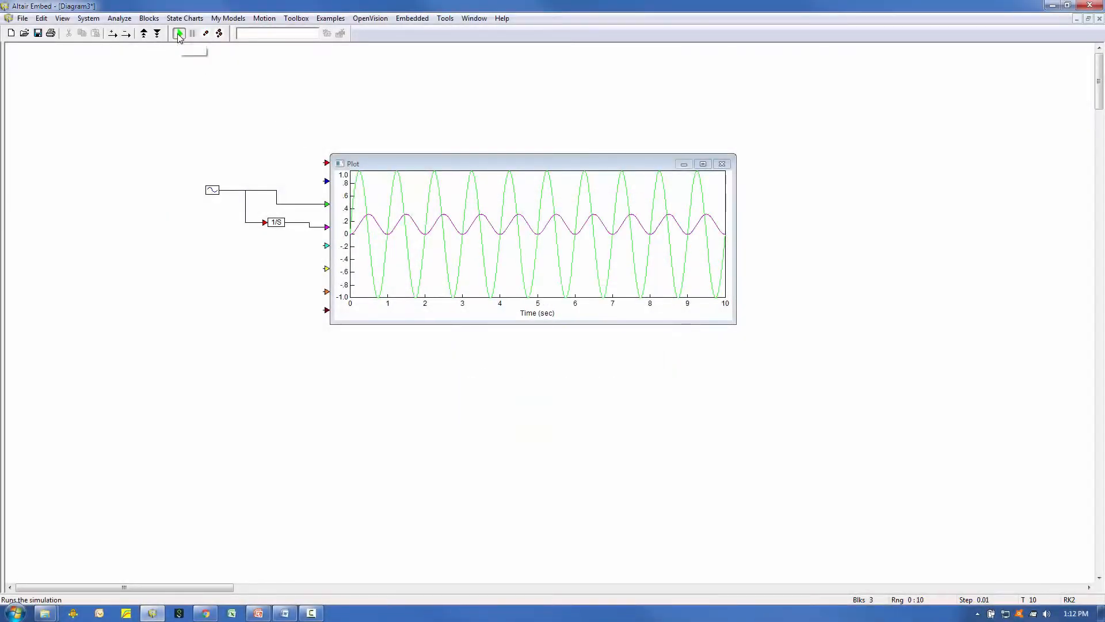
click(180, 34)
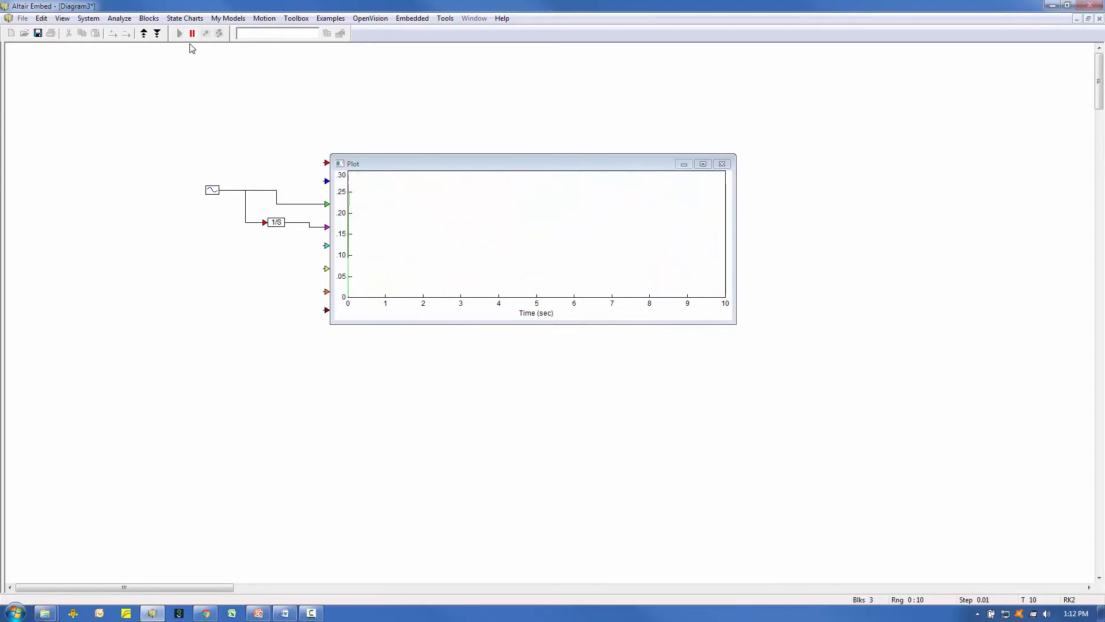